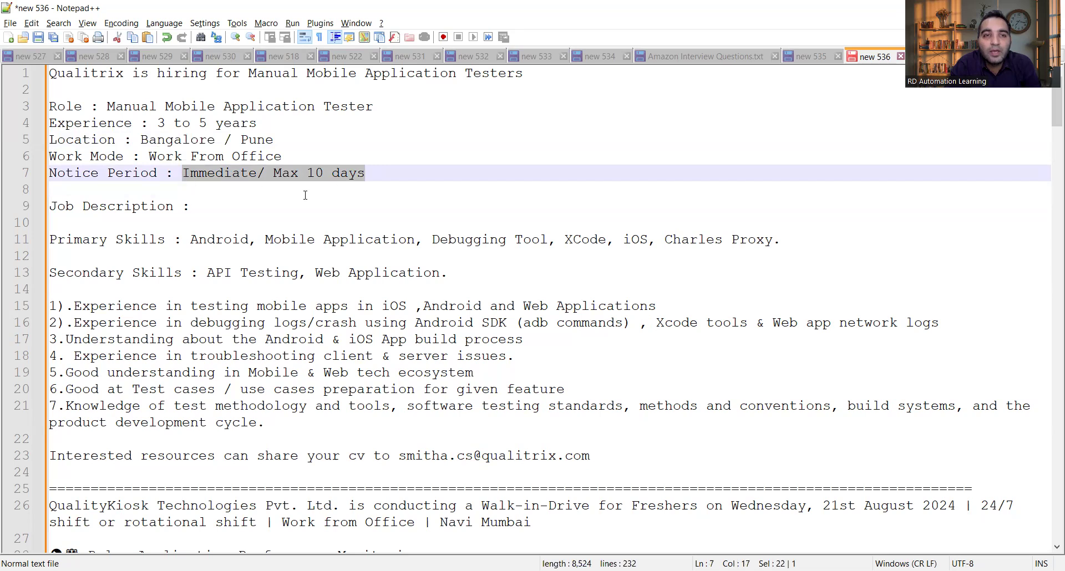
mouse_move(335, 191)
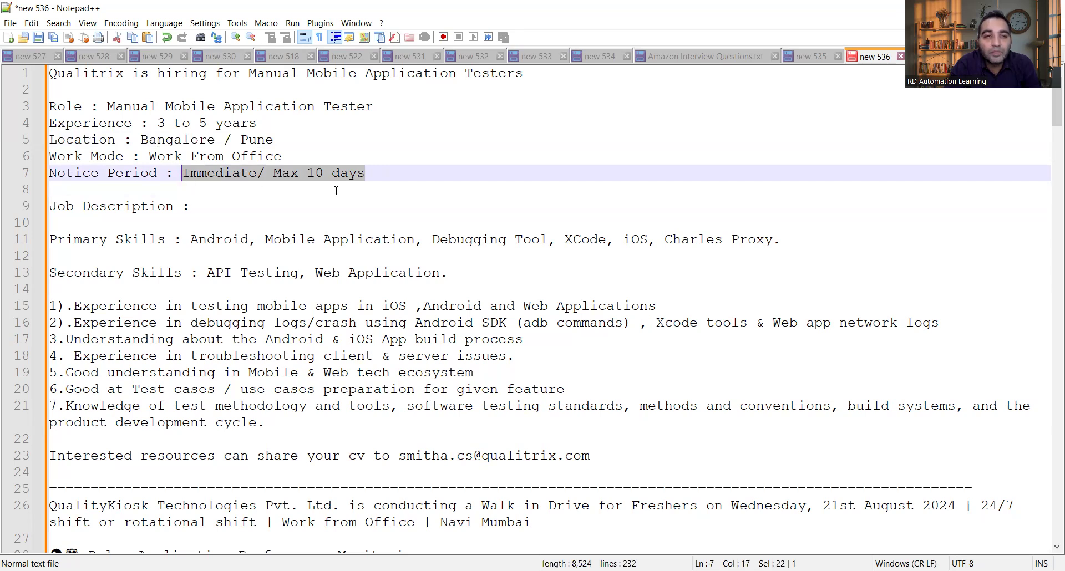
- Scroll past the Qualitrix posting, highlighting its API Testing and Web Application secondary skills, to the QualityKiosk drive
scroll("down", 3)
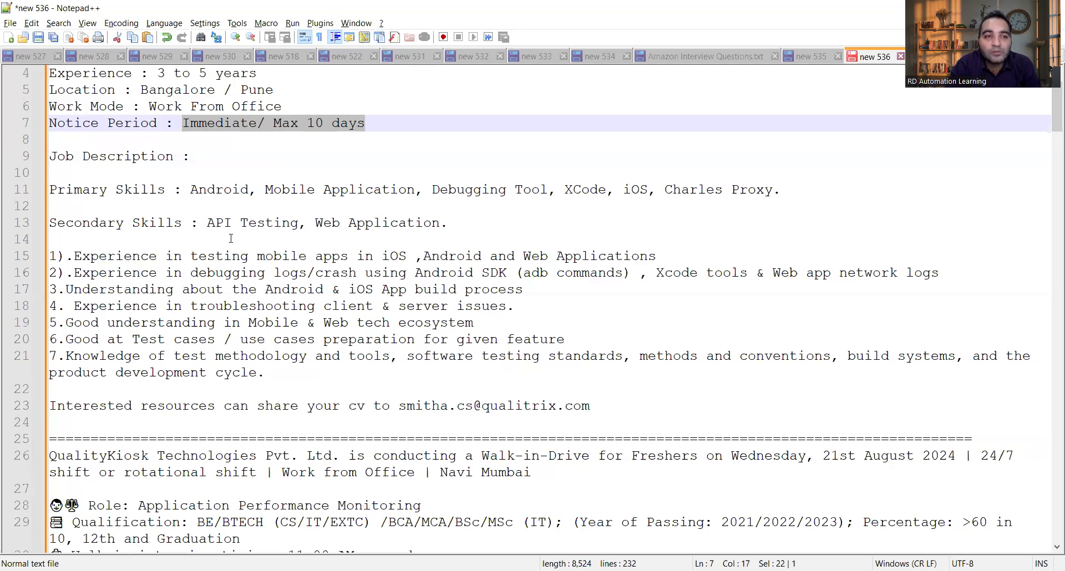
left_click_drag(208, 223, 442, 223)
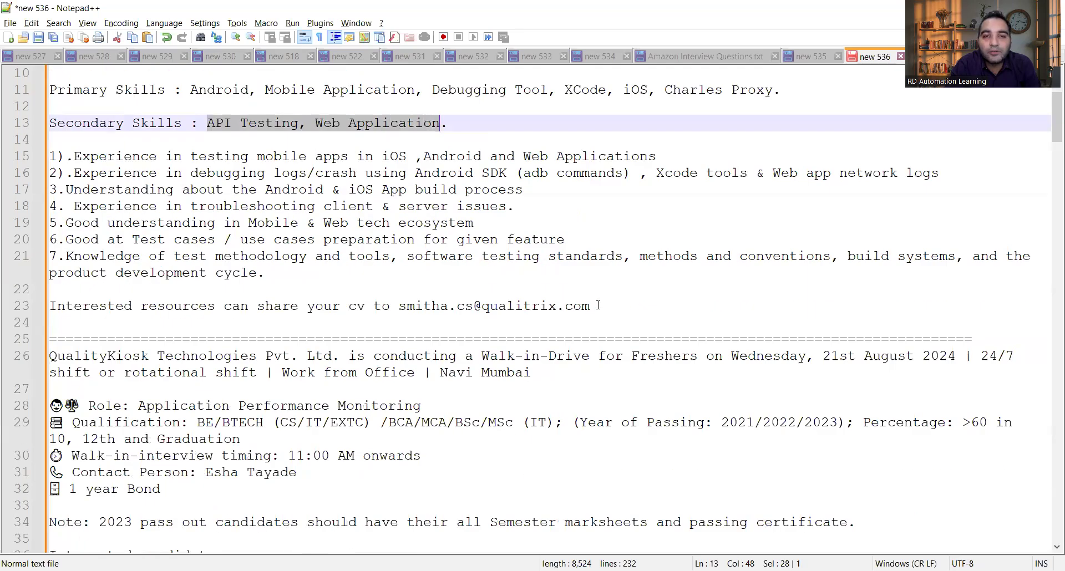
scroll("down", 3)
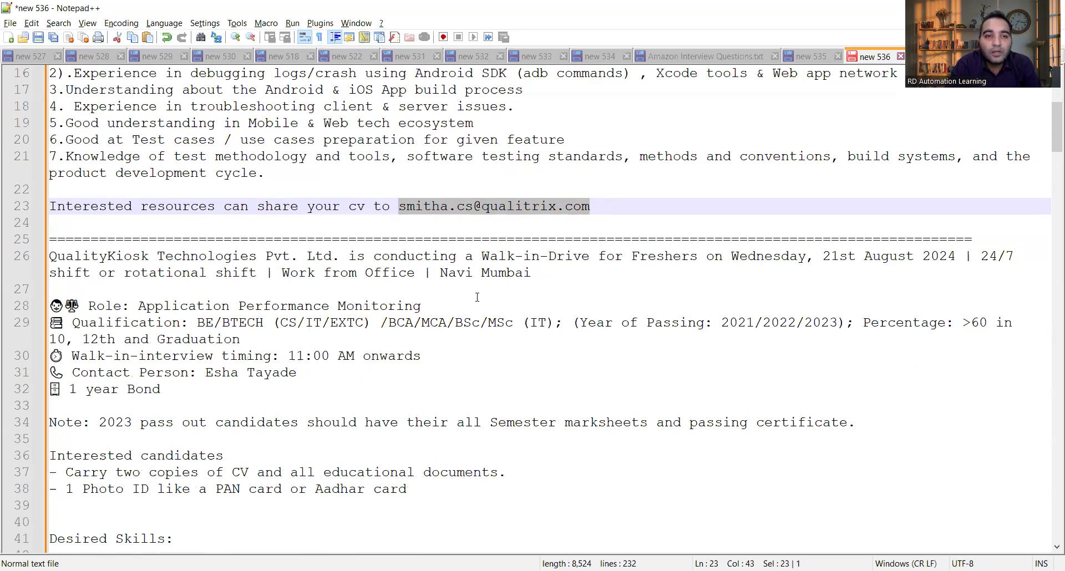
- Scroll through the QualityKiosk walk-in details to its desired skills, hashtags and the ImpactQA posting start
scroll("down", 3)
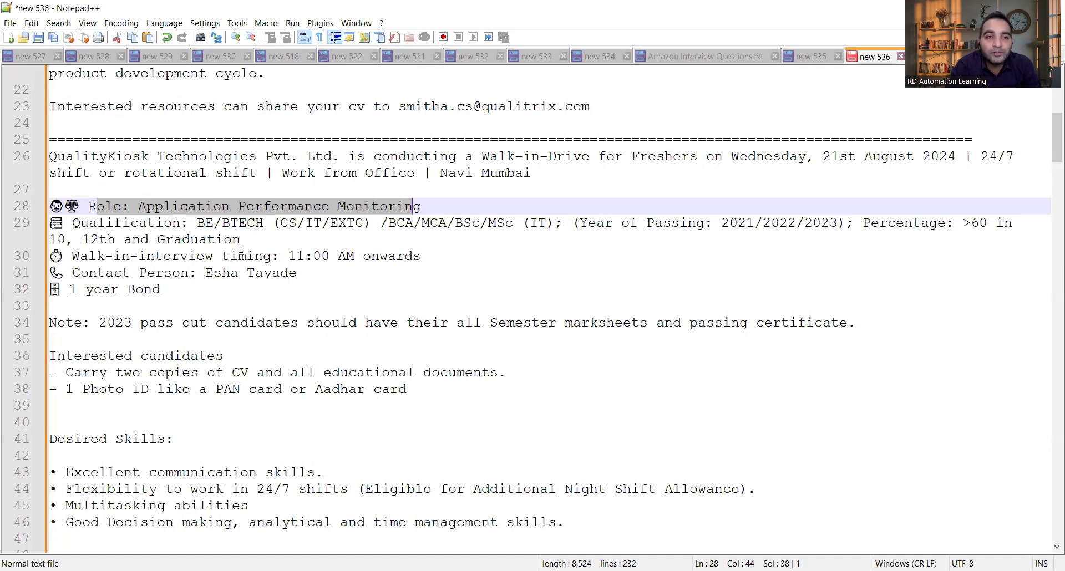
left_click(272, 256)
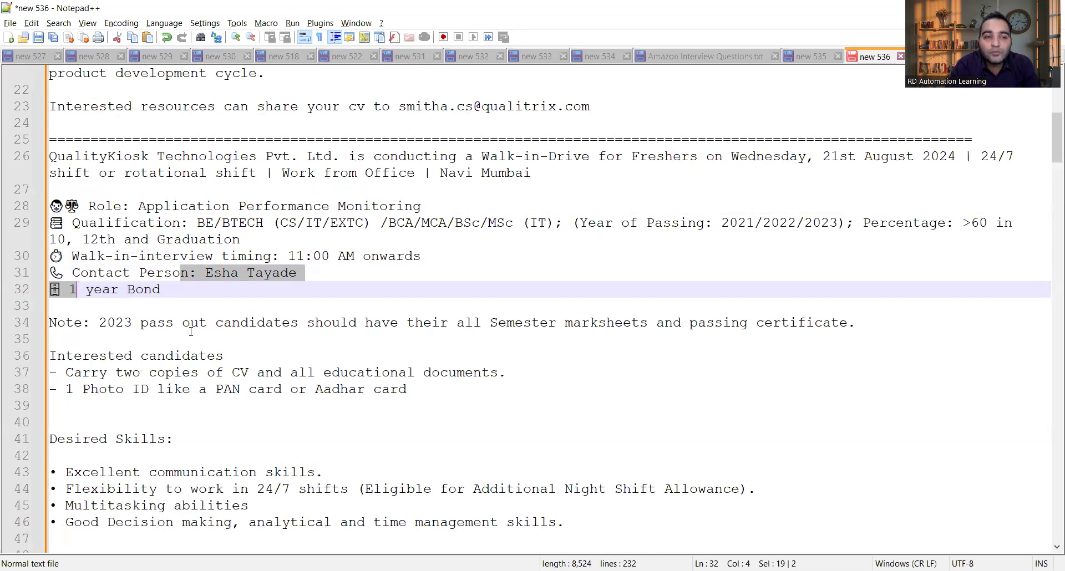
mouse_move(331, 329)
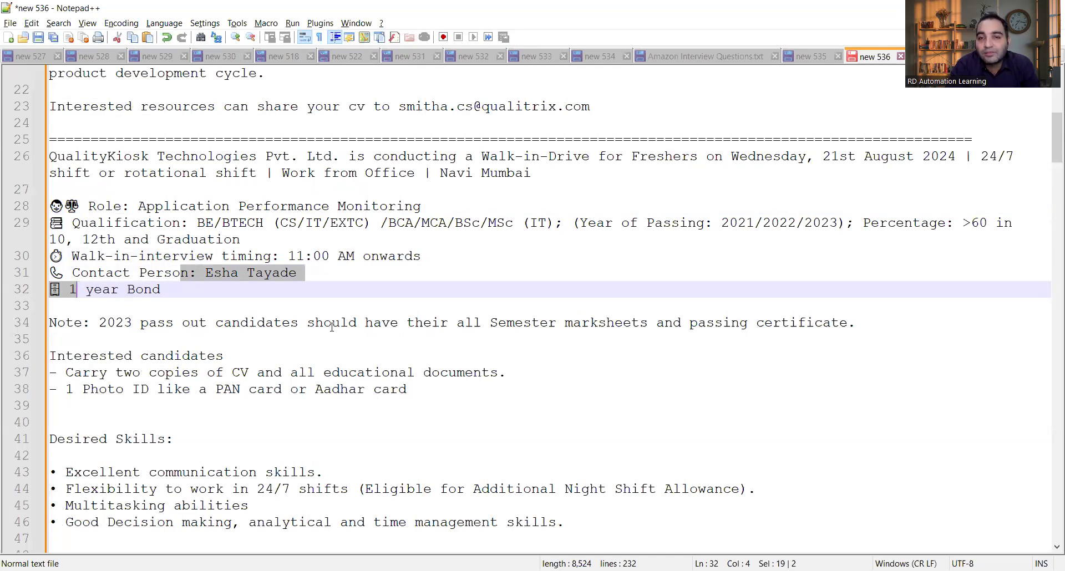
scroll("down", 3)
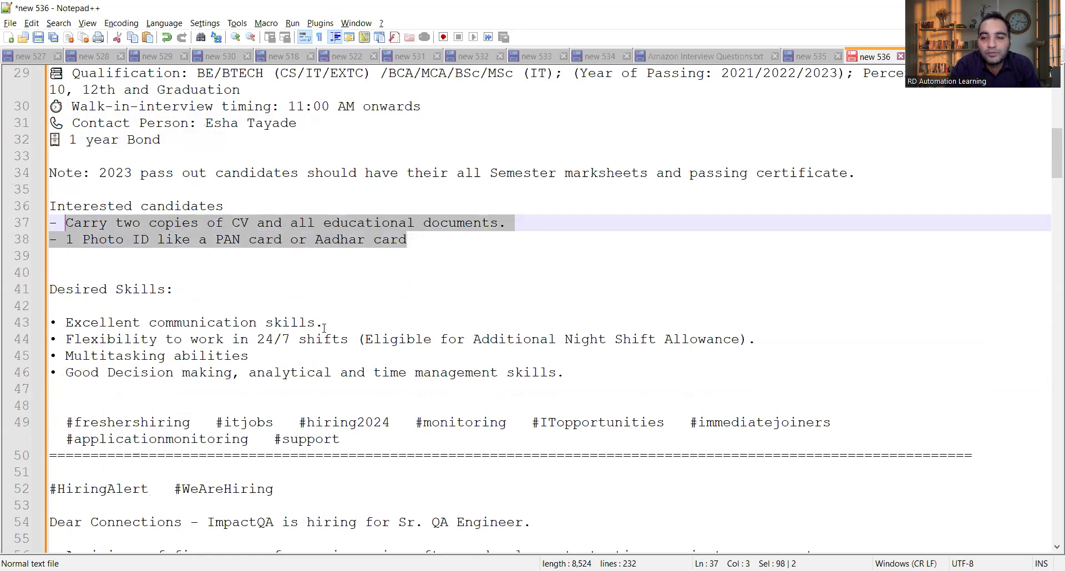
scroll("down", 3)
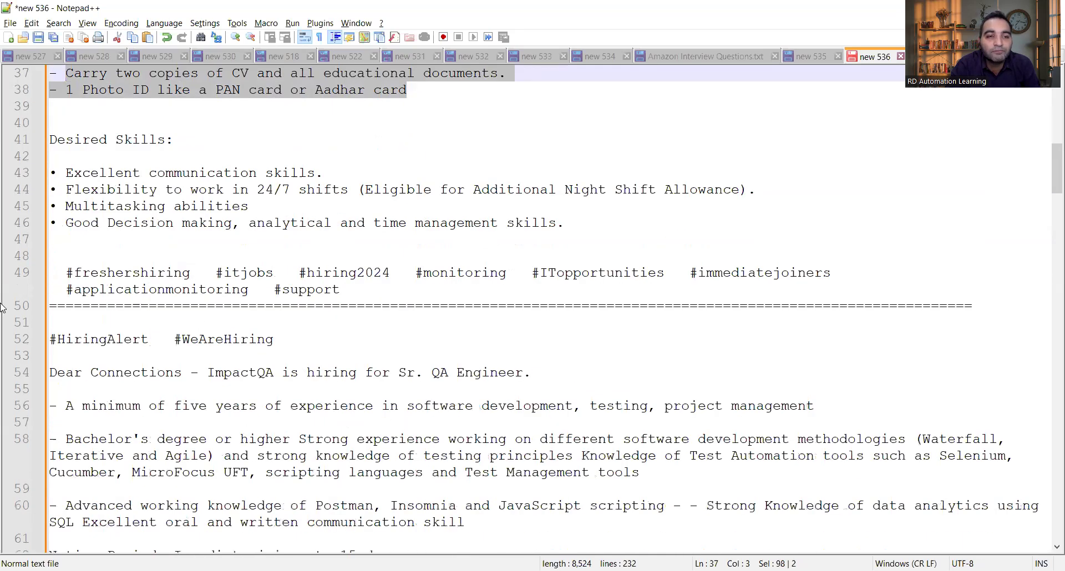
- Scroll through the ImpactQA Sr. QA Engineer posting and select its contact email
scroll("down", 3)
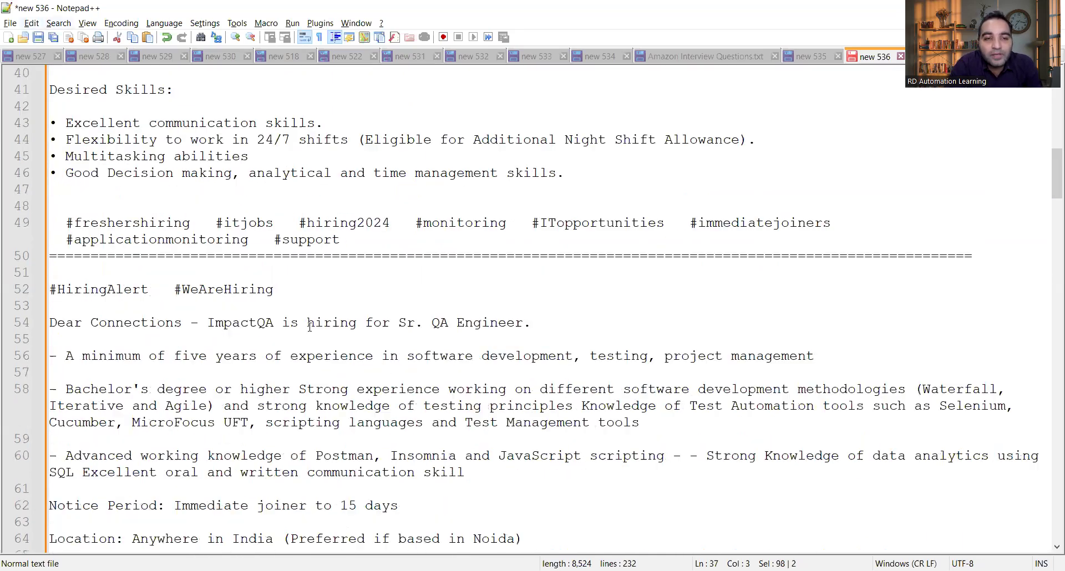
scroll("down", 3)
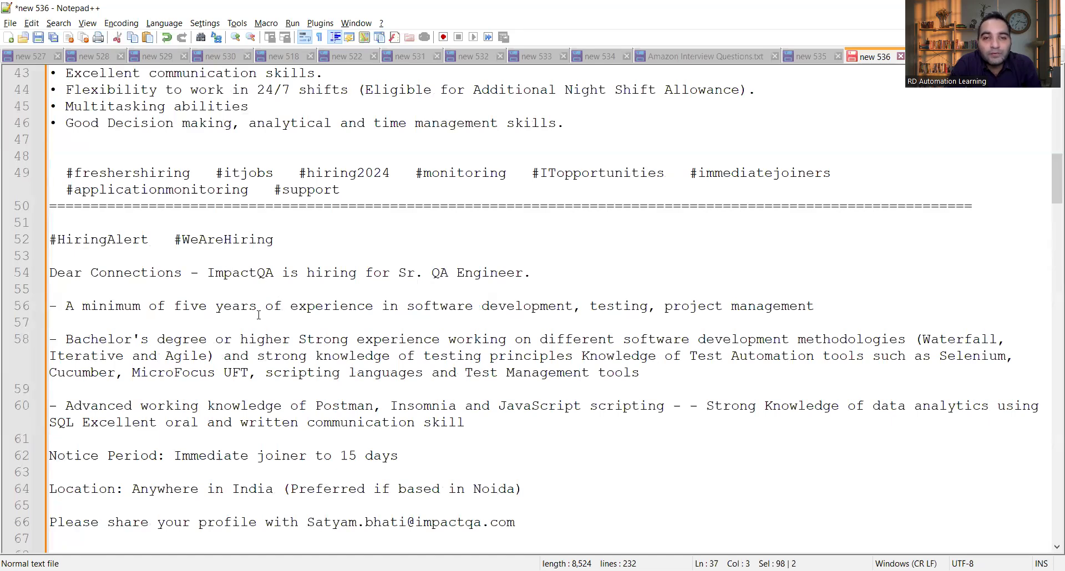
mouse_move(615, 306)
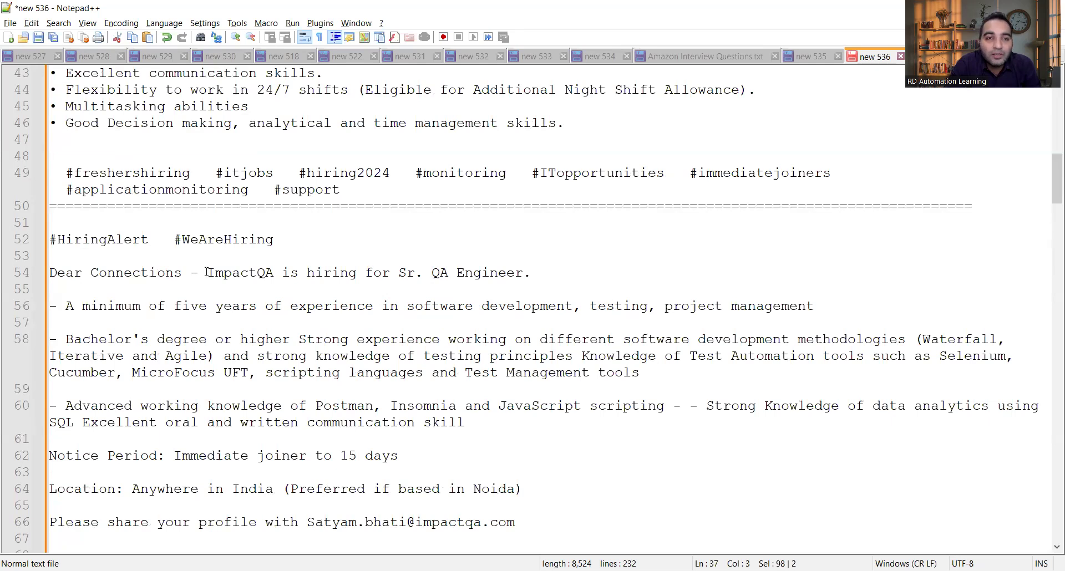
double_click(240, 273)
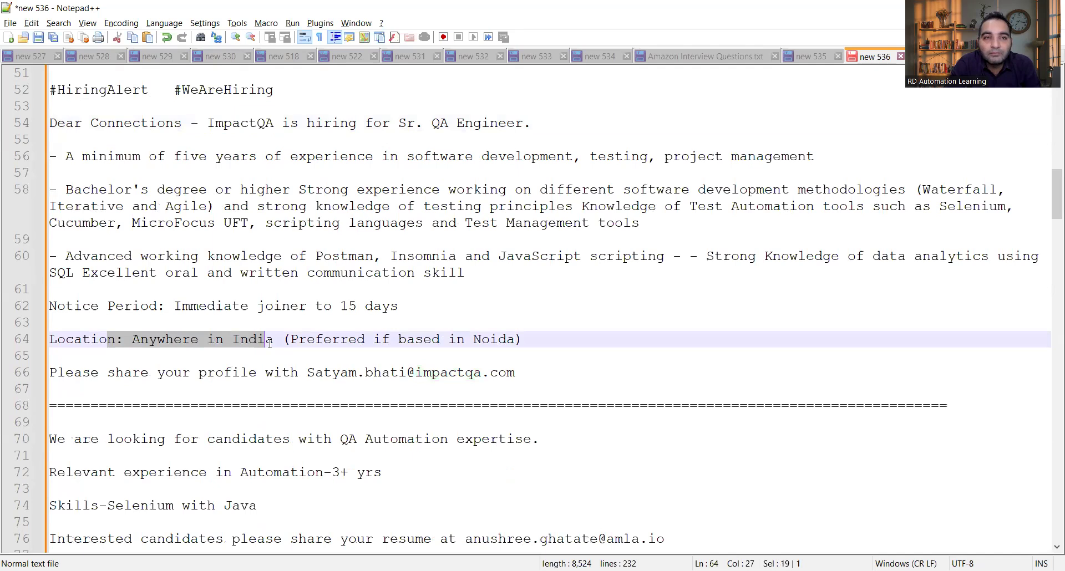
scroll("down", 3)
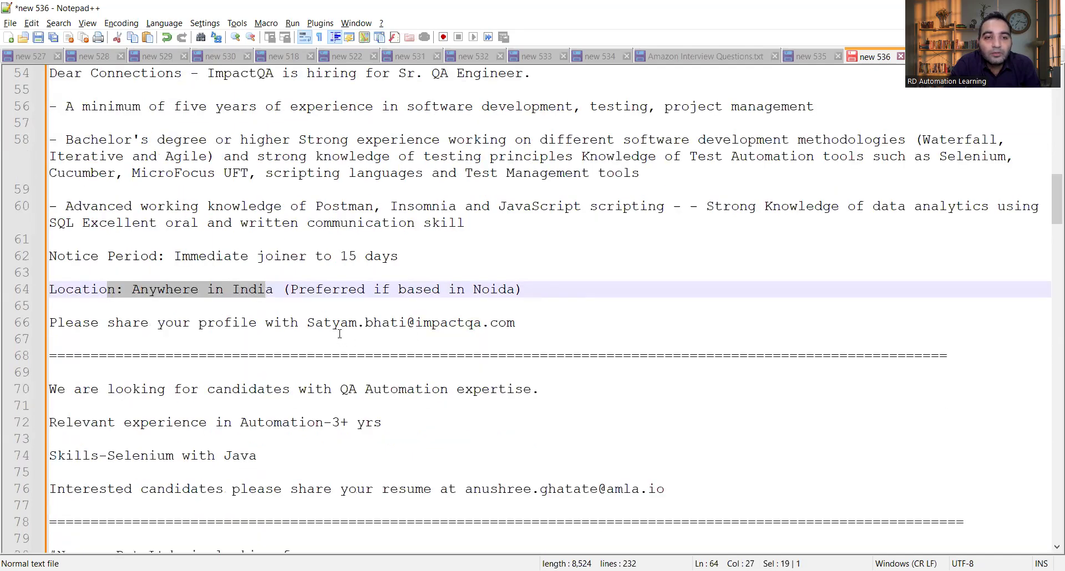
double_click(407, 323)
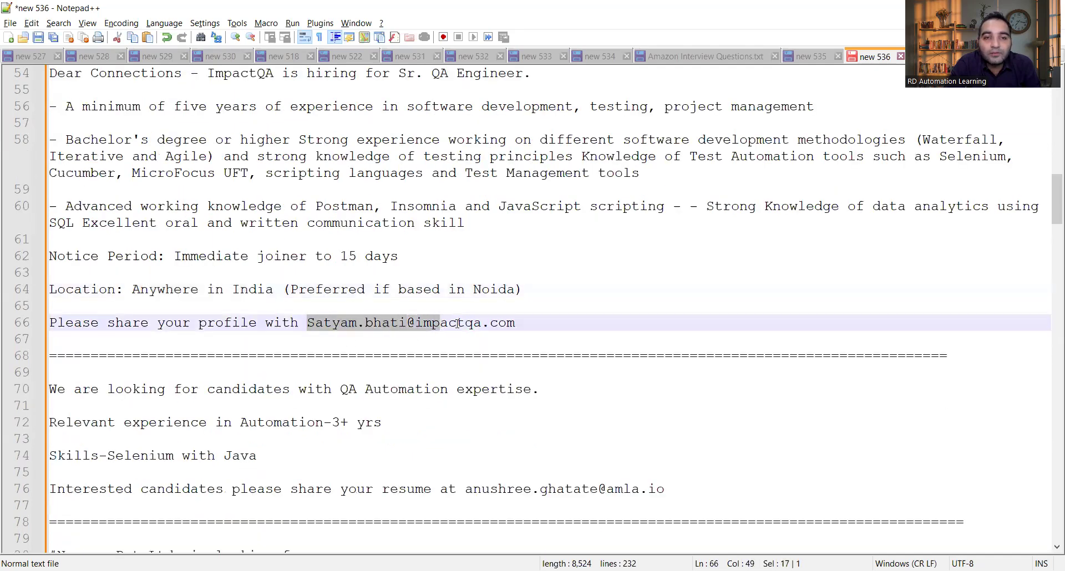
- Continue past the Selenium with Java posting to the Nexever Mohali openings
scroll("down", 3)
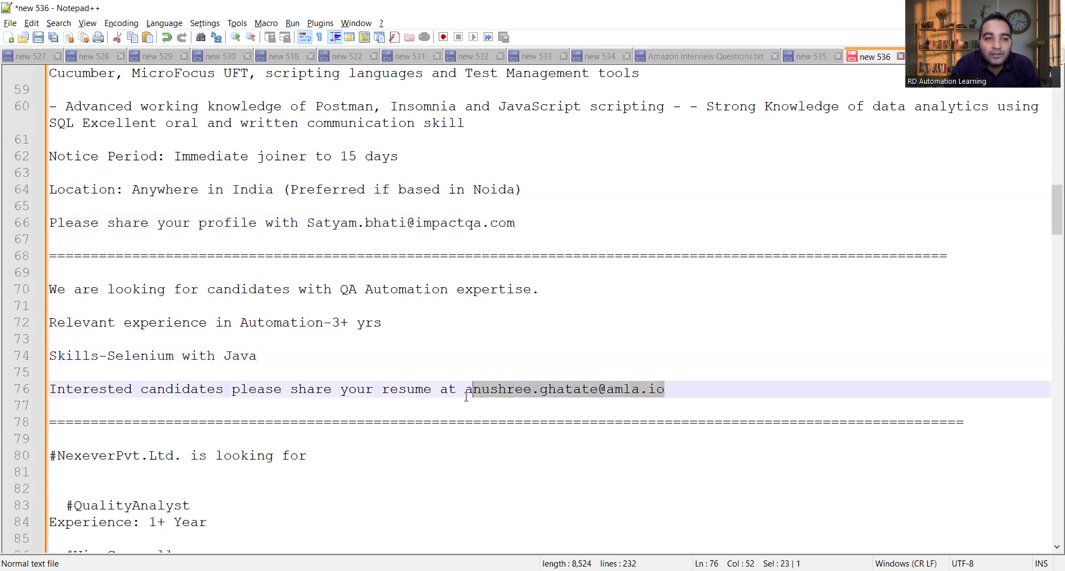
scroll("down", 3)
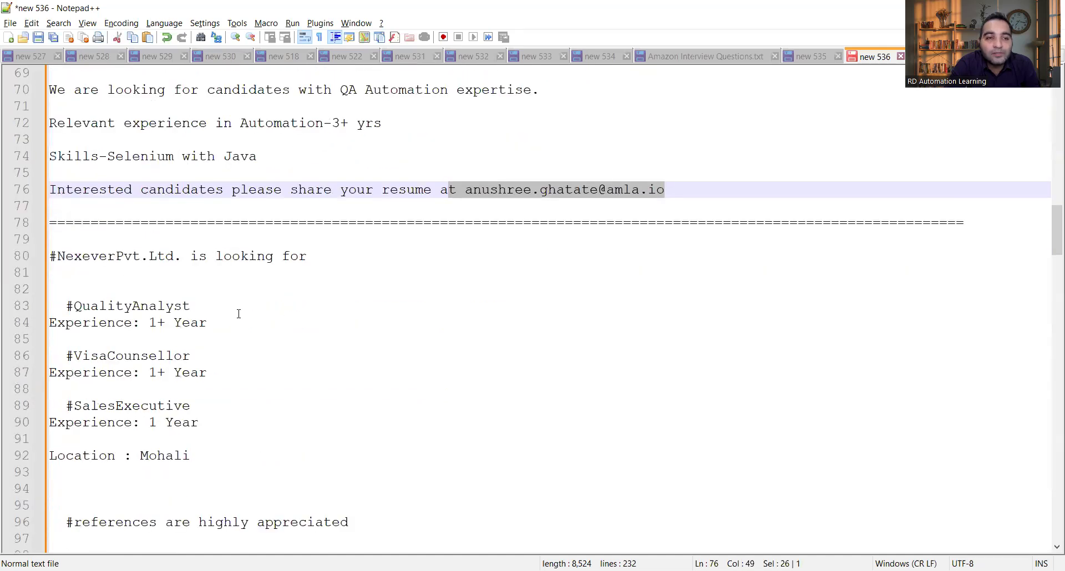
- Scroll past Nexever and CloudFulcrum to the remote Engineer hiring alert and HCLTech SAP list
scroll("down", 3)
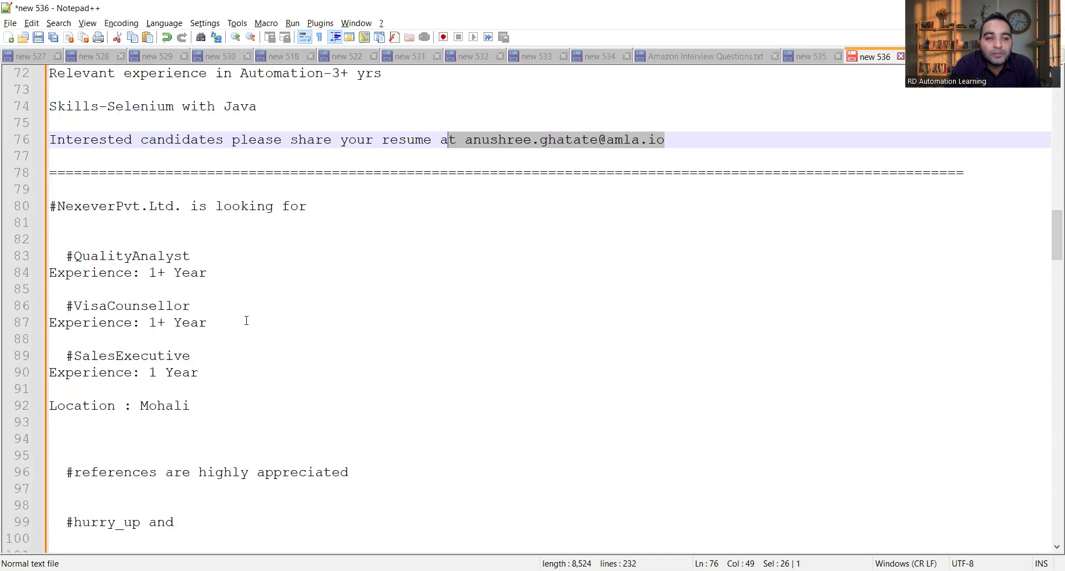
scroll("down", 3)
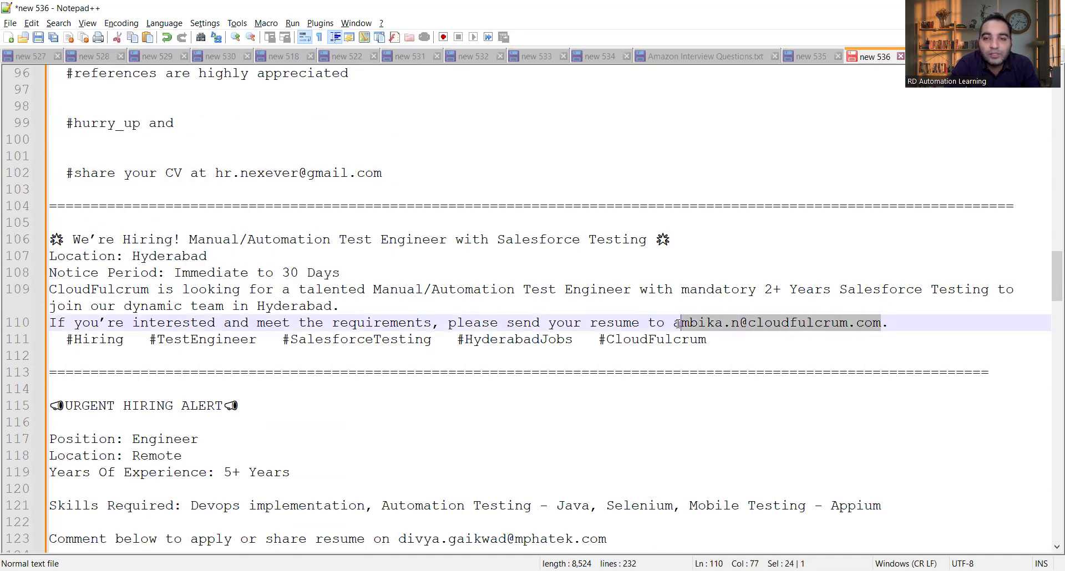
scroll("down", 3)
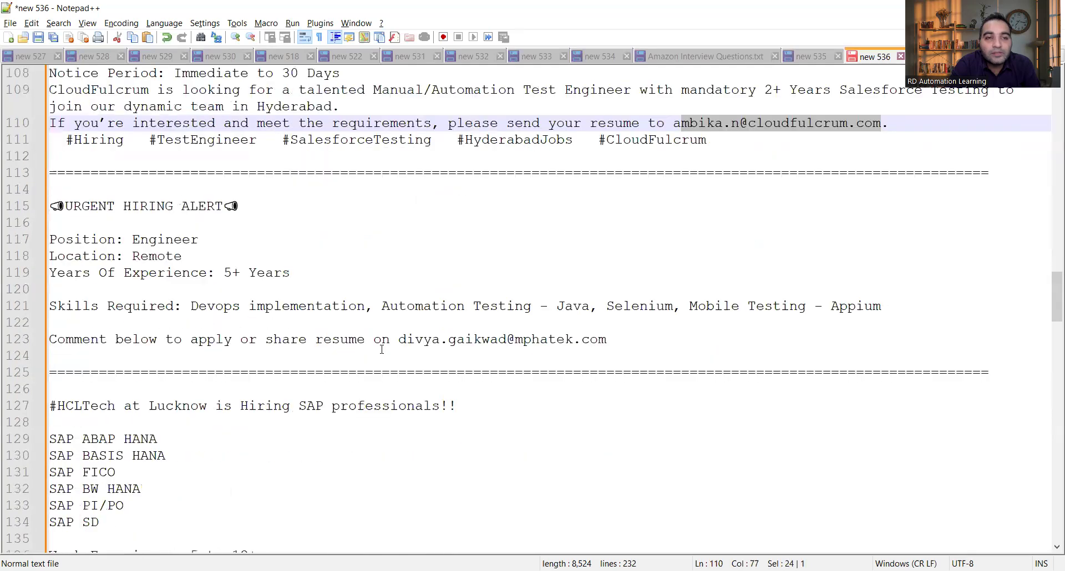
mouse_move(219, 240)
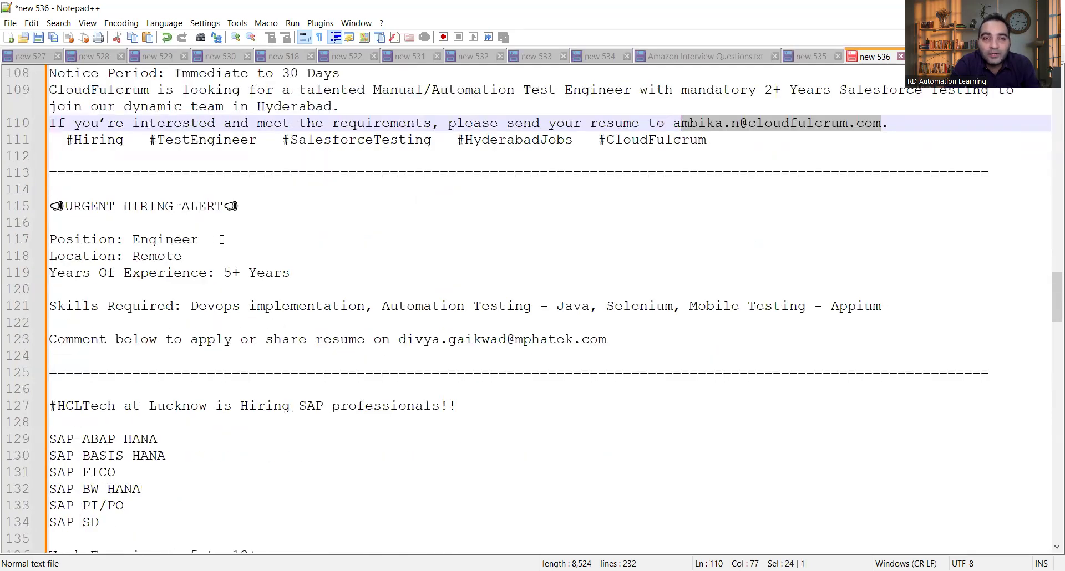
- Pick out words in the HCLTech SAP list, then scroll to the Triveous and XILLIGENCE Cypress postings
double_click(156, 257)
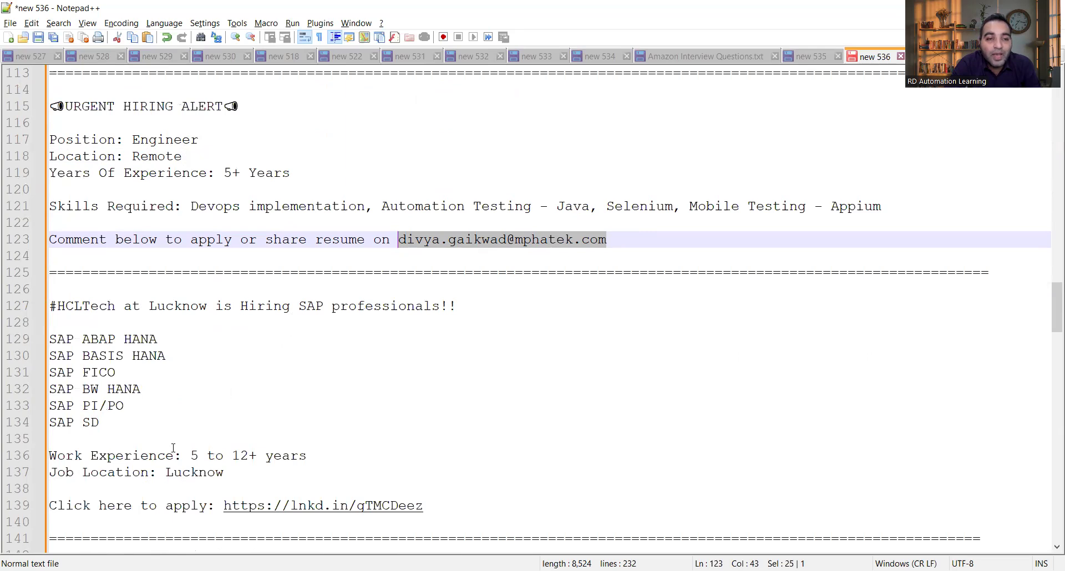
double_click(193, 454)
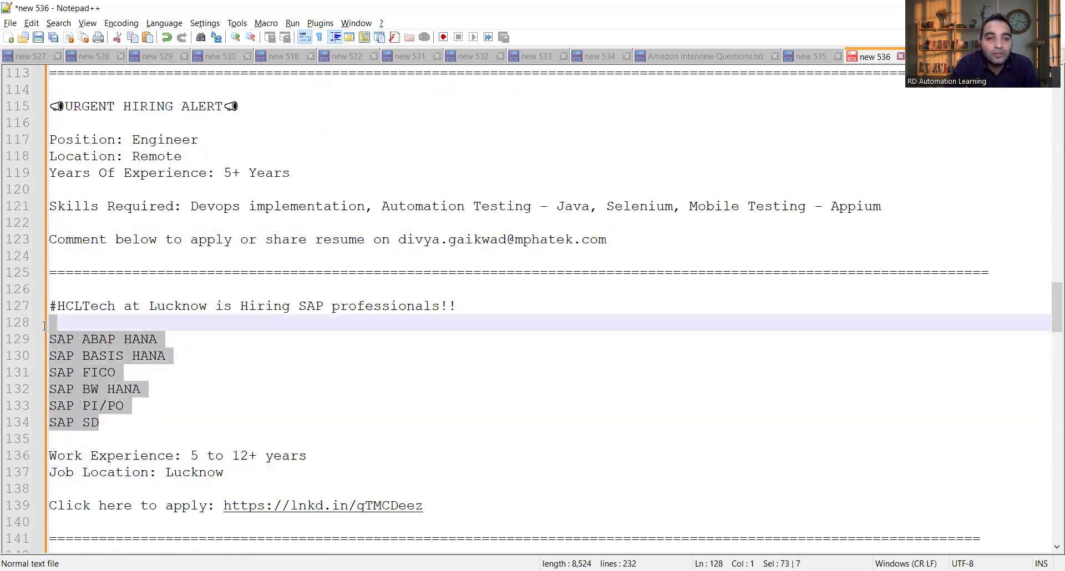
scroll("down", 3)
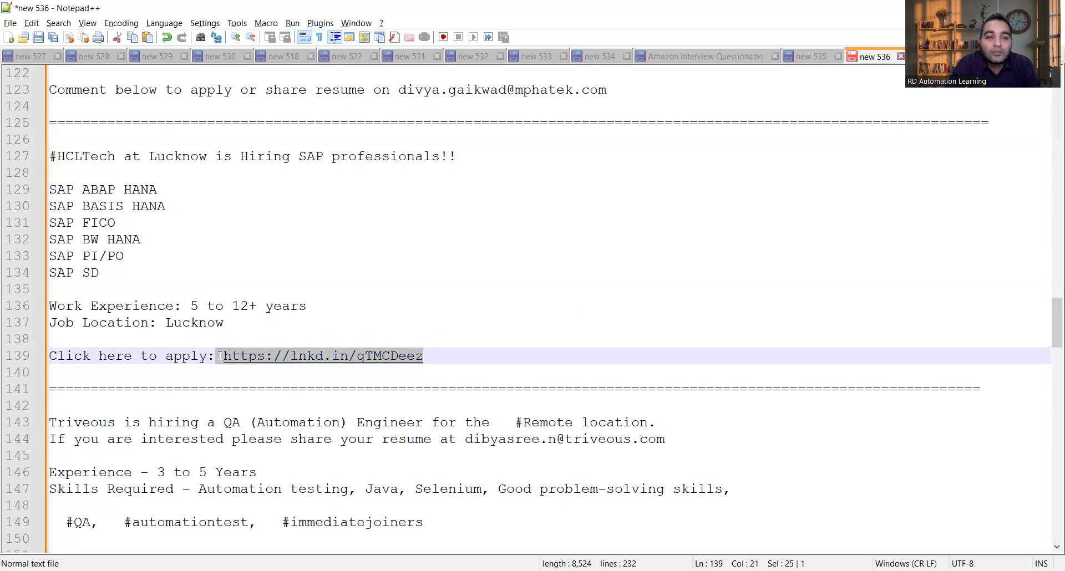
scroll("down", 3)
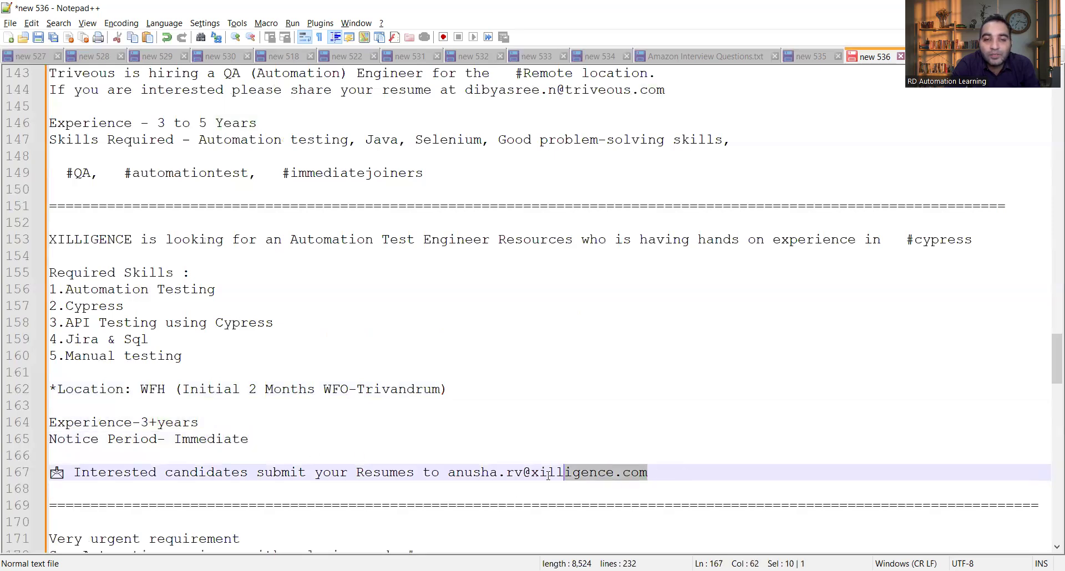
- Scroll past the Sr. Automation (selenium, C#) requirement, highlighting Dynamic 365 experience, to the Apptware positions
scroll("down", 3)
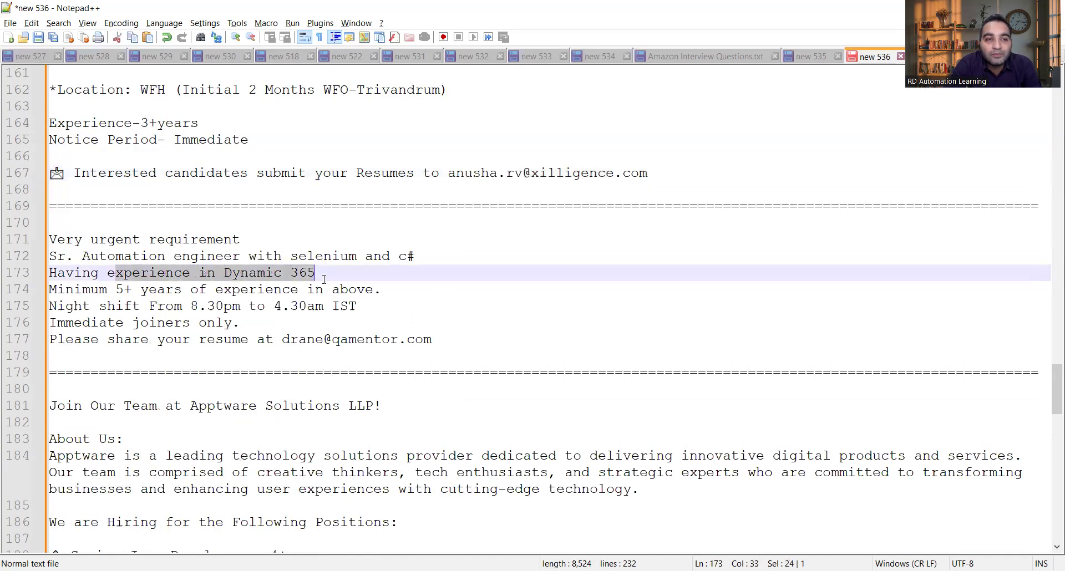
left_click_drag(140, 289, 295, 289)
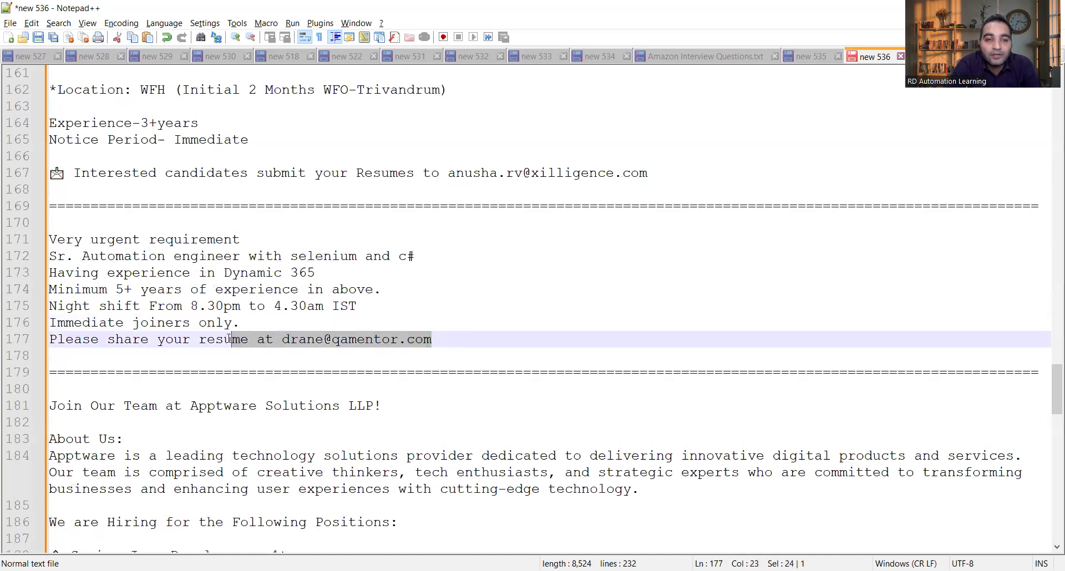
scroll("down", 3)
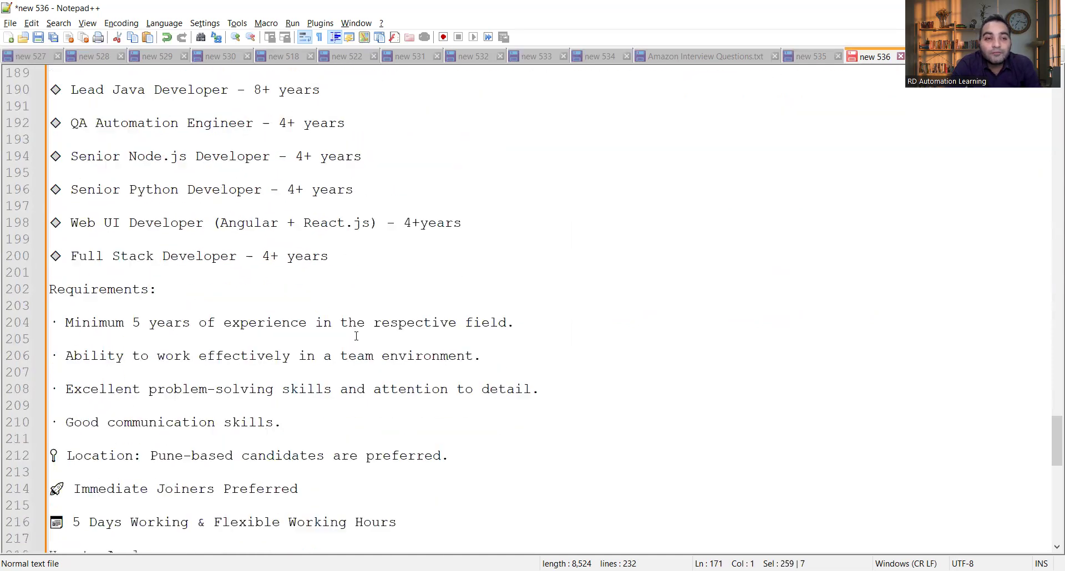
- Scroll to the SculptSoft QA Engineer posting at the file's end, then start back up
scroll("down", 3)
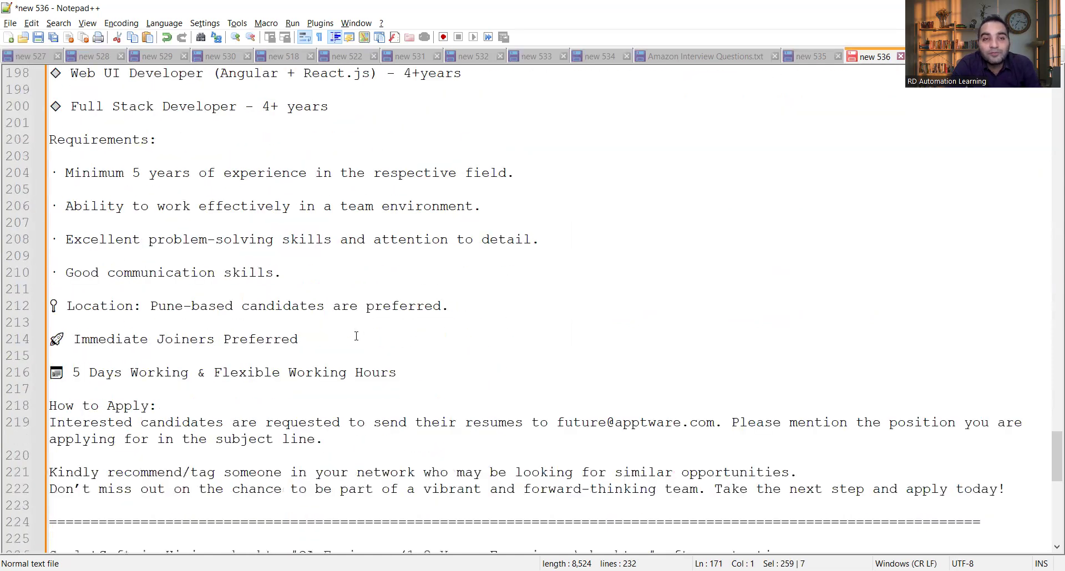
mouse_move(562, 404)
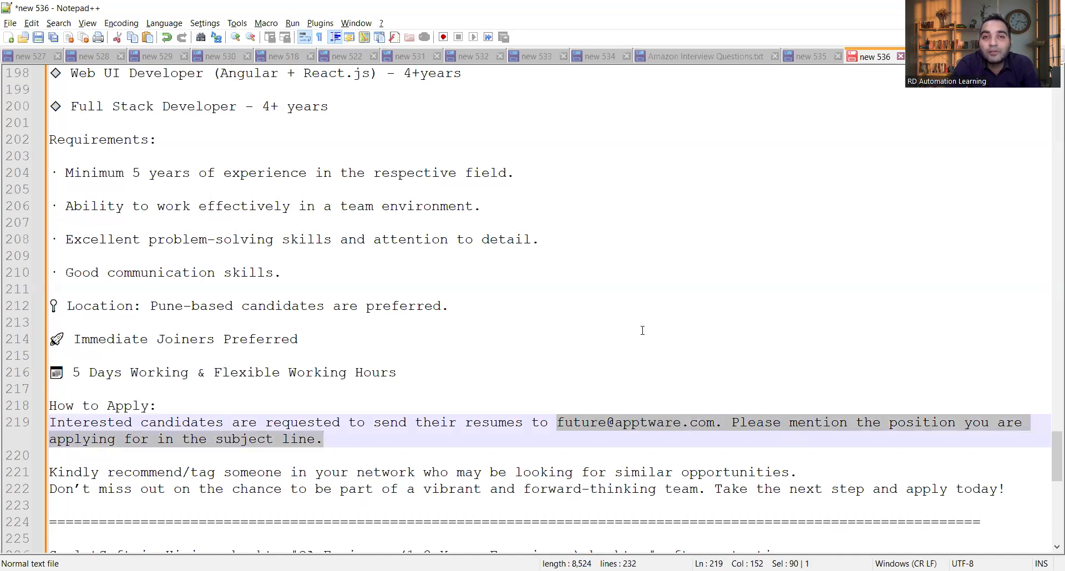
scroll("down", 3)
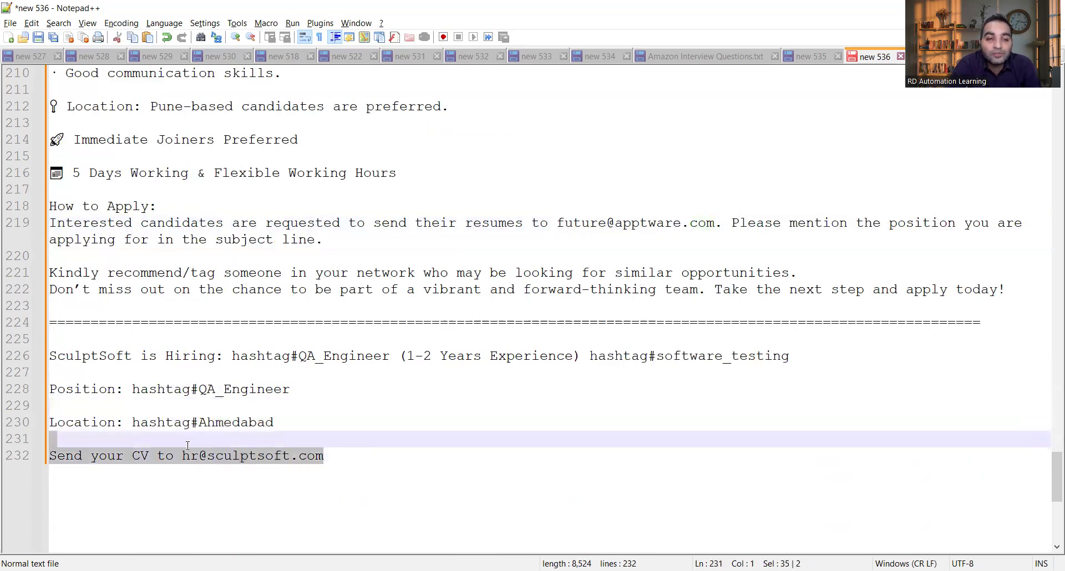
scroll("up", 3)
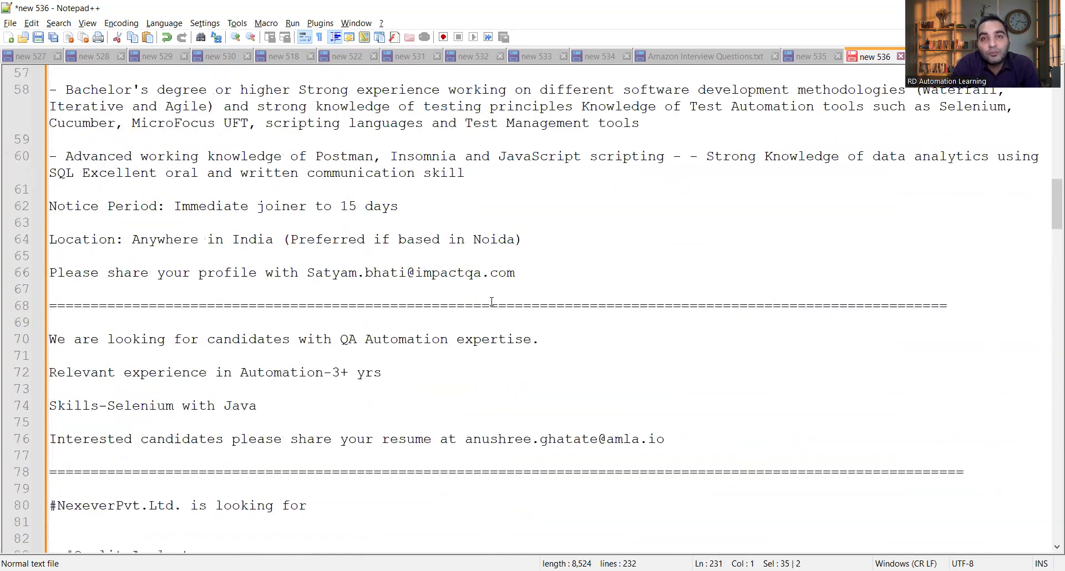
- Scroll up to the QualityKiosk walk-in desired skills and hashtags above ImpactQA
scroll("up", 3)
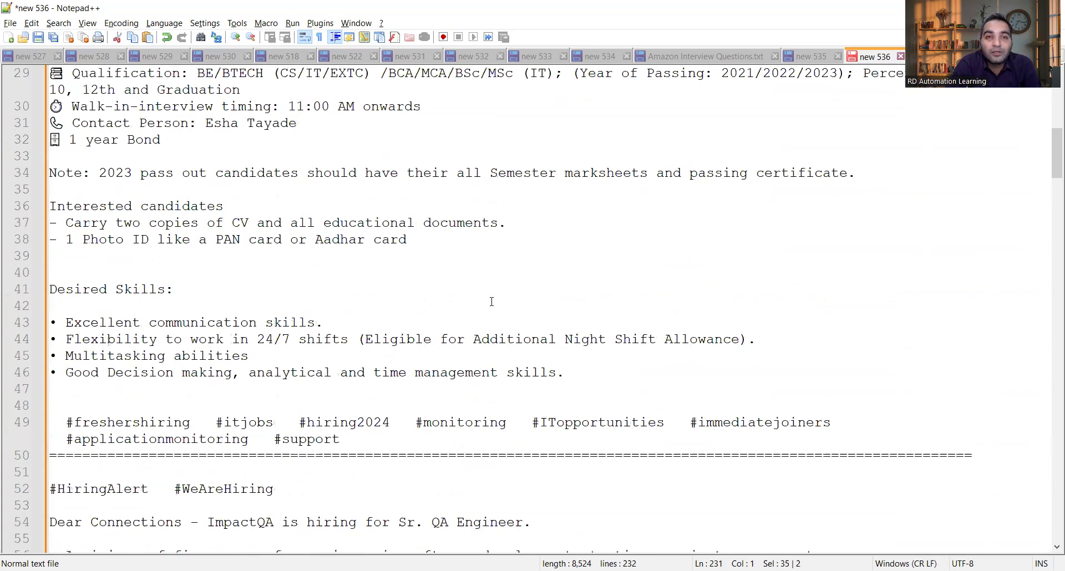